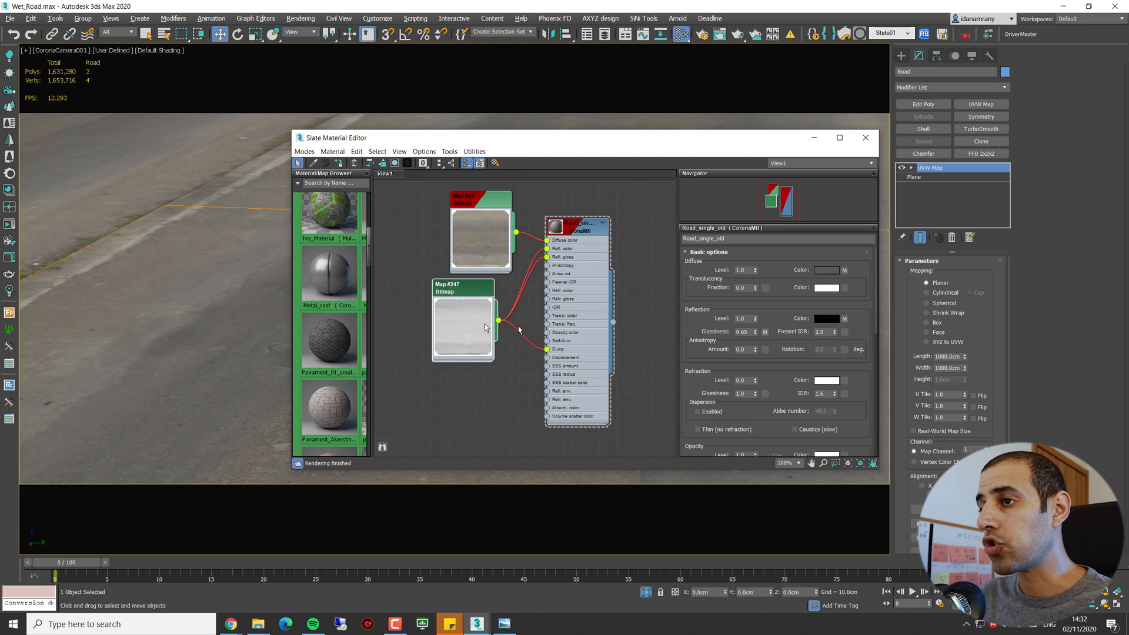
mouse_move(579, 237)
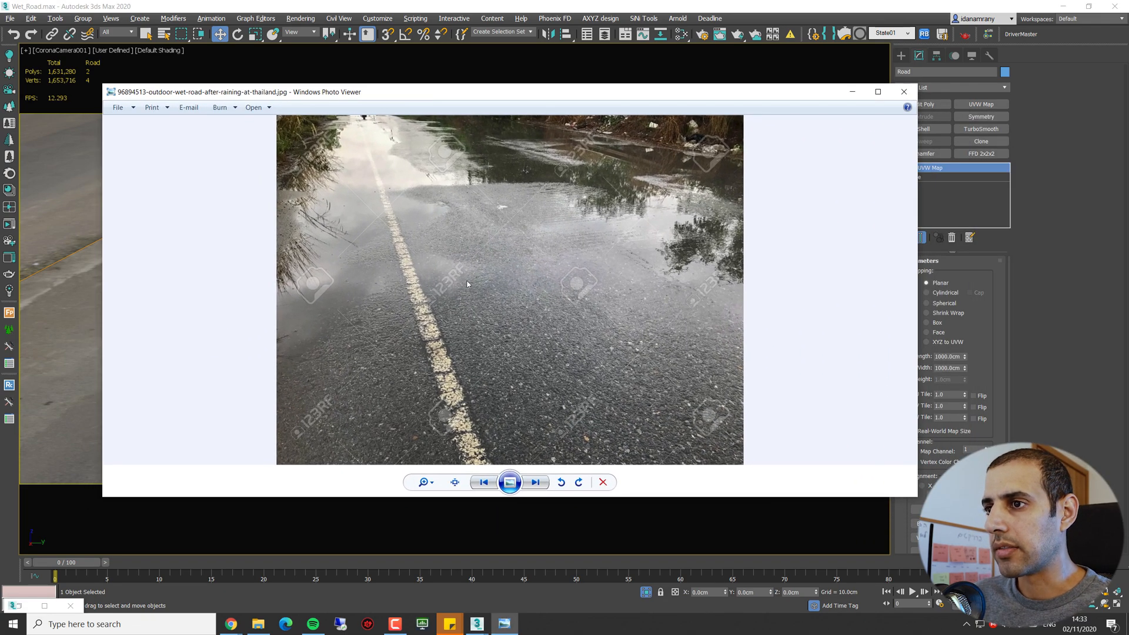
mouse_move(435, 331)
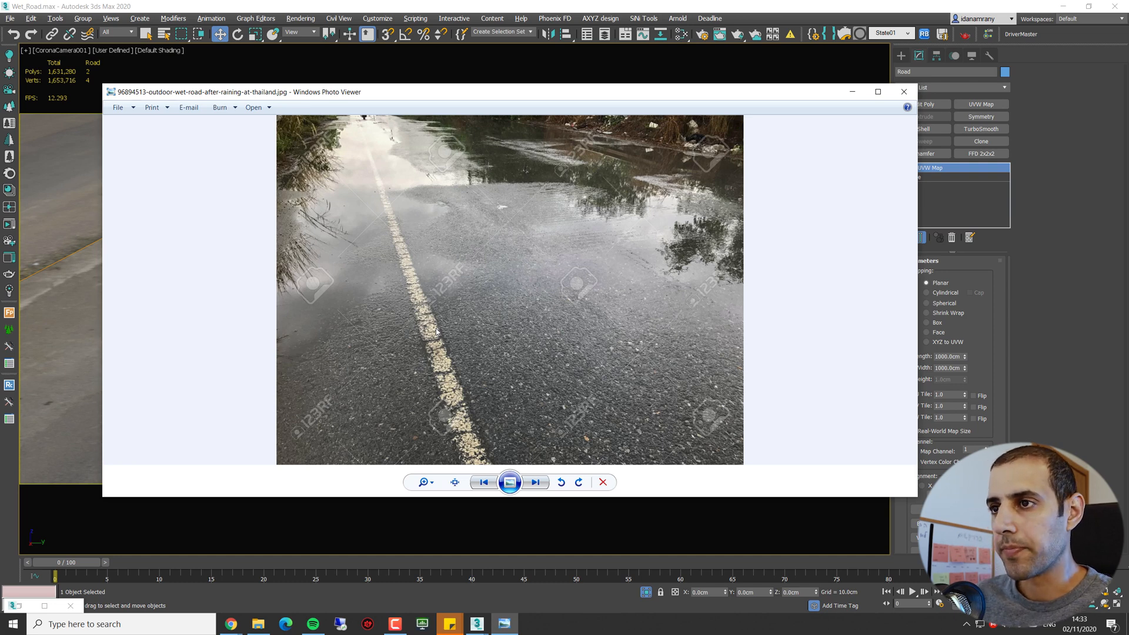
mouse_move(526, 349)
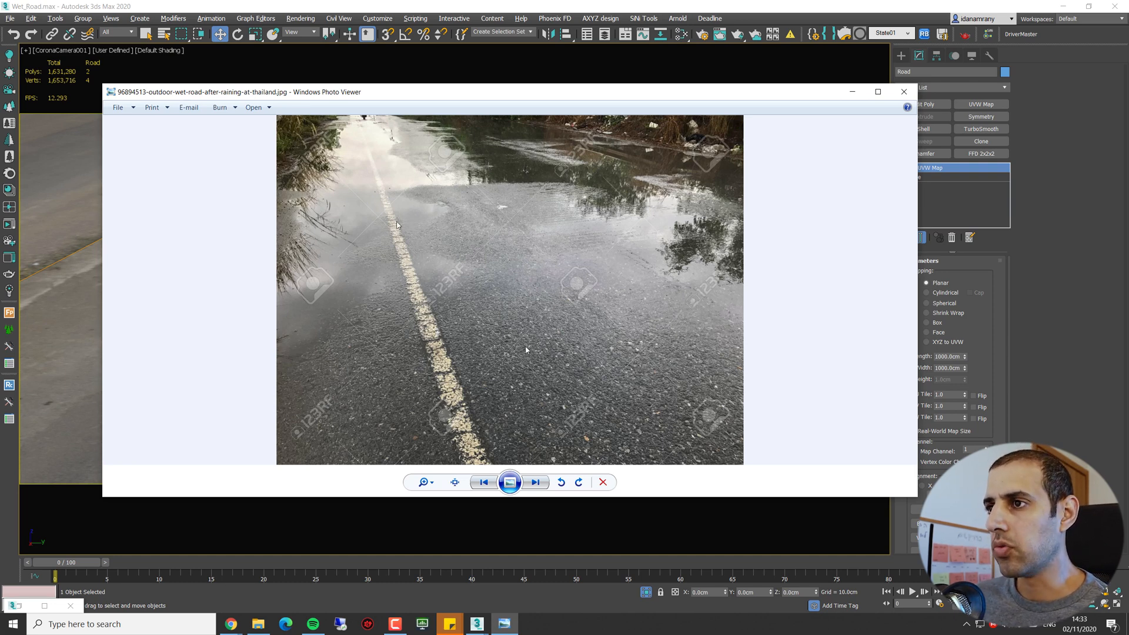
- Browse three more wet-road reference photos, then close Windows Photo Viewer
left_click(536, 482)
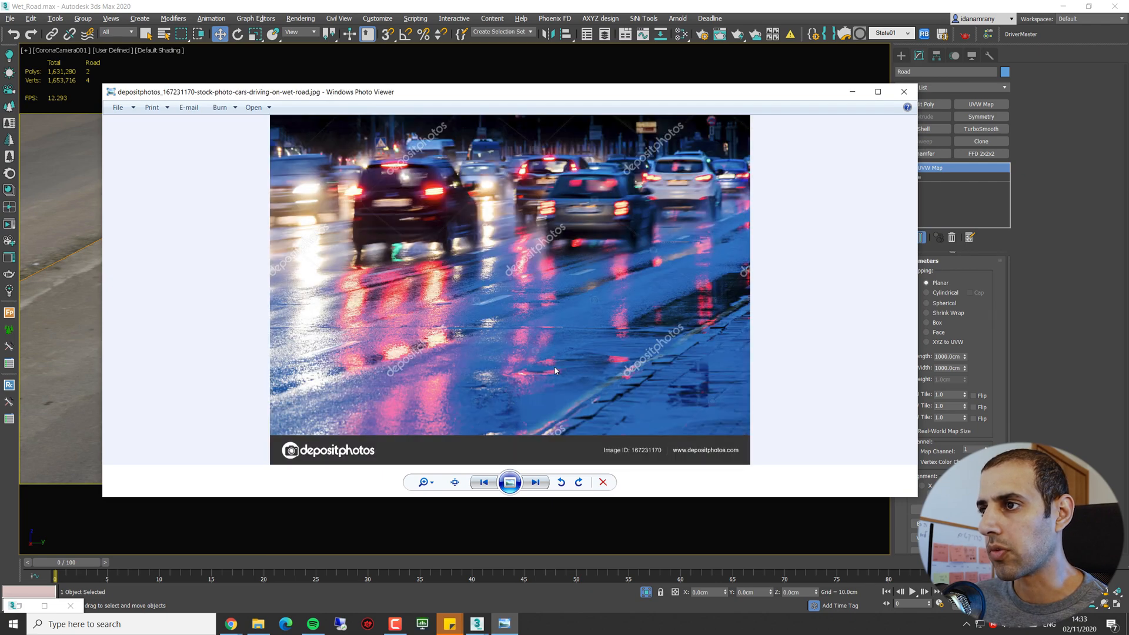
left_click(535, 483)
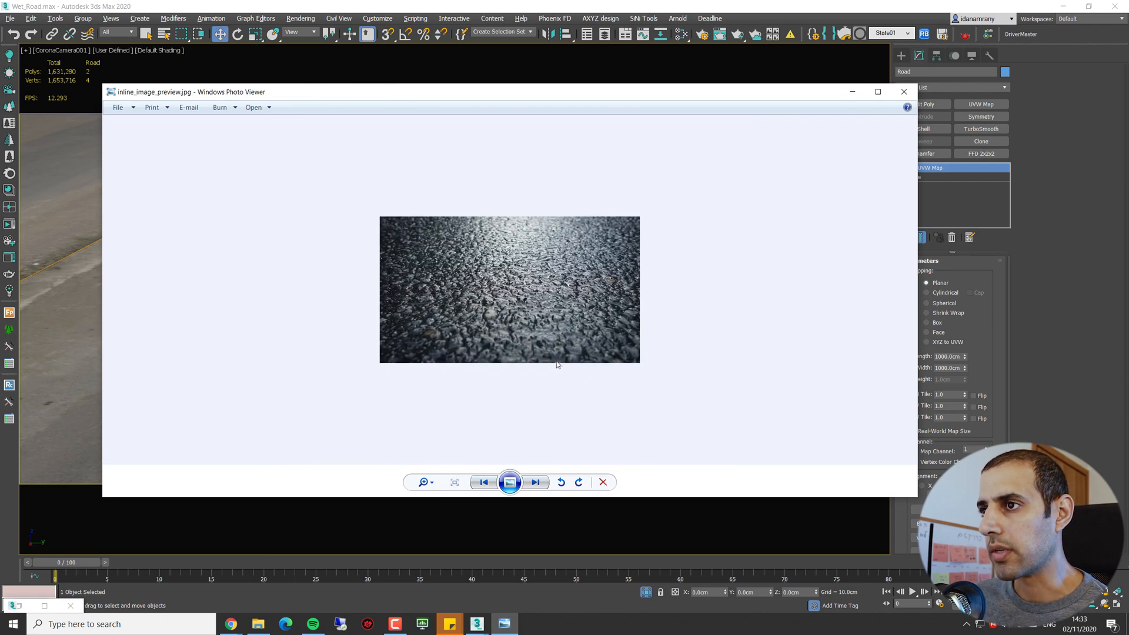
mouse_move(551, 311)
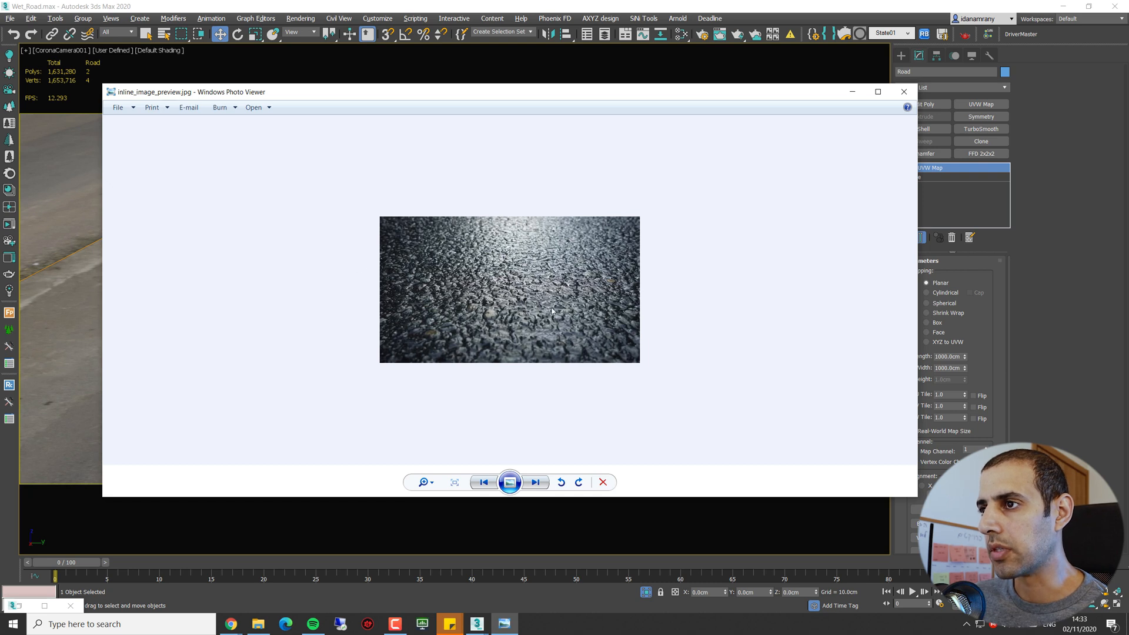
mouse_move(321, 353)
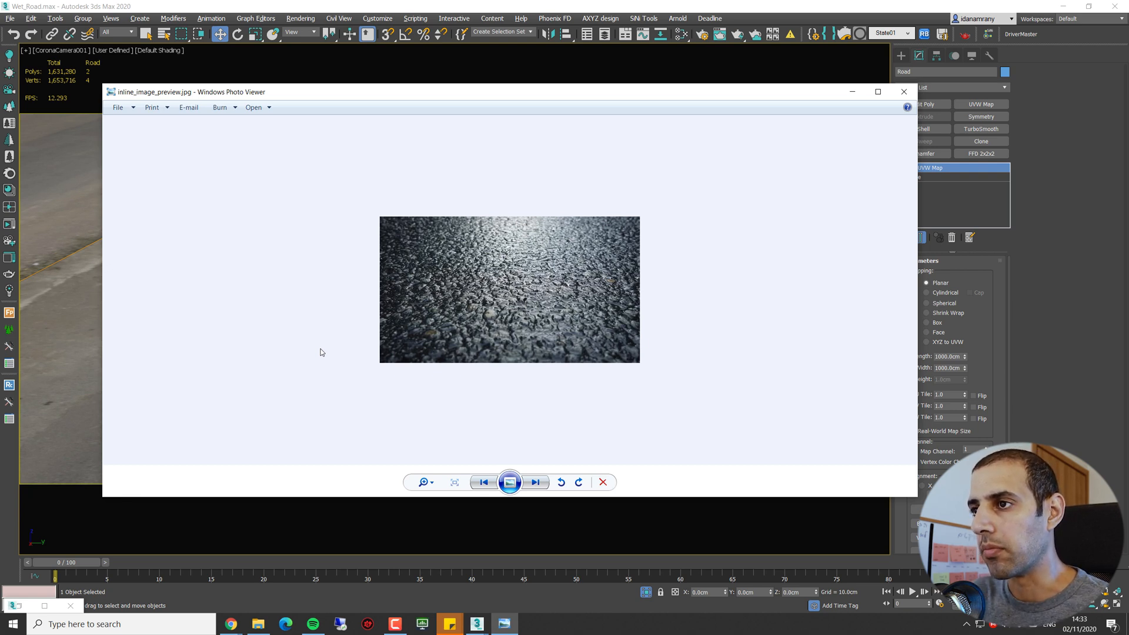
left_click(536, 482)
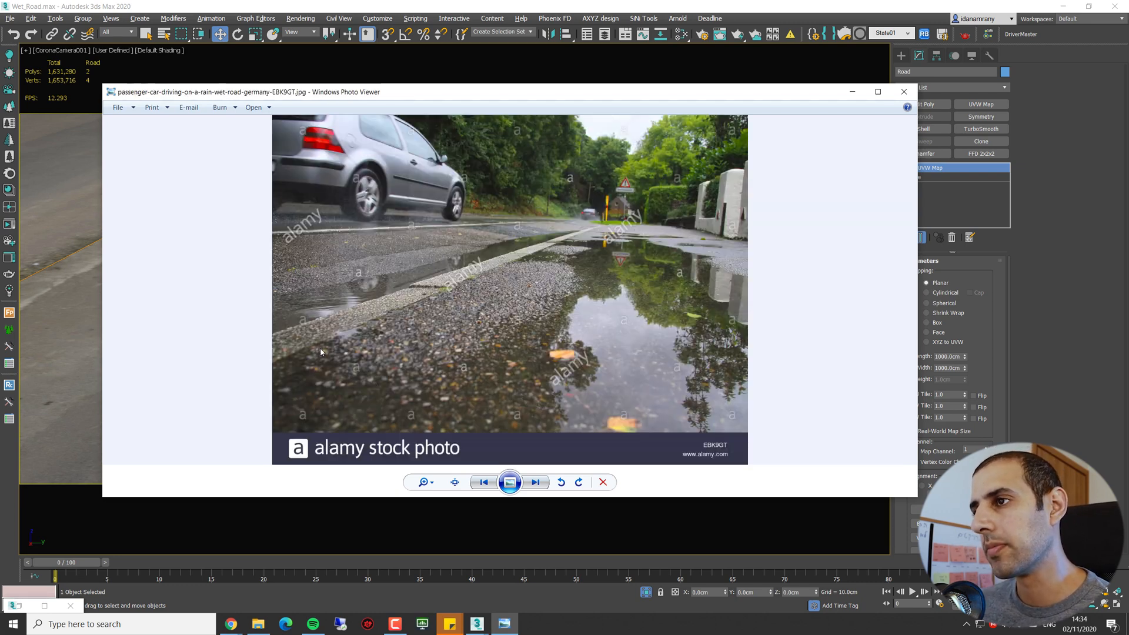
left_click(535, 481)
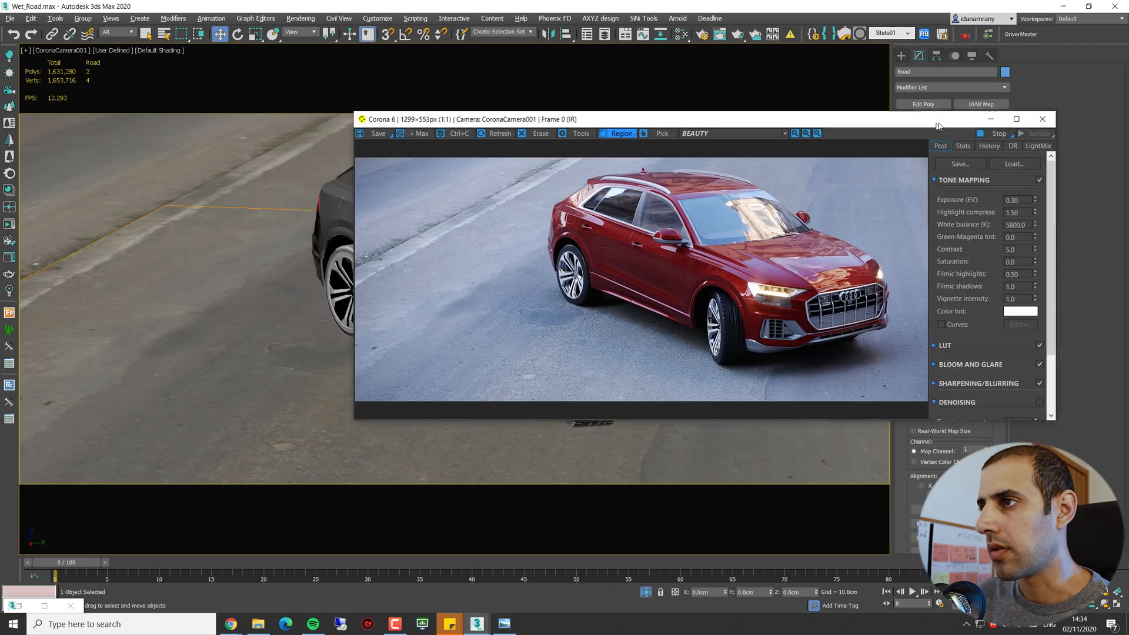
- Move the Corona VFB aside and wire Map #45 through a new CoronaColorCorrect node
left_click_drag(640, 119, 702, 72)
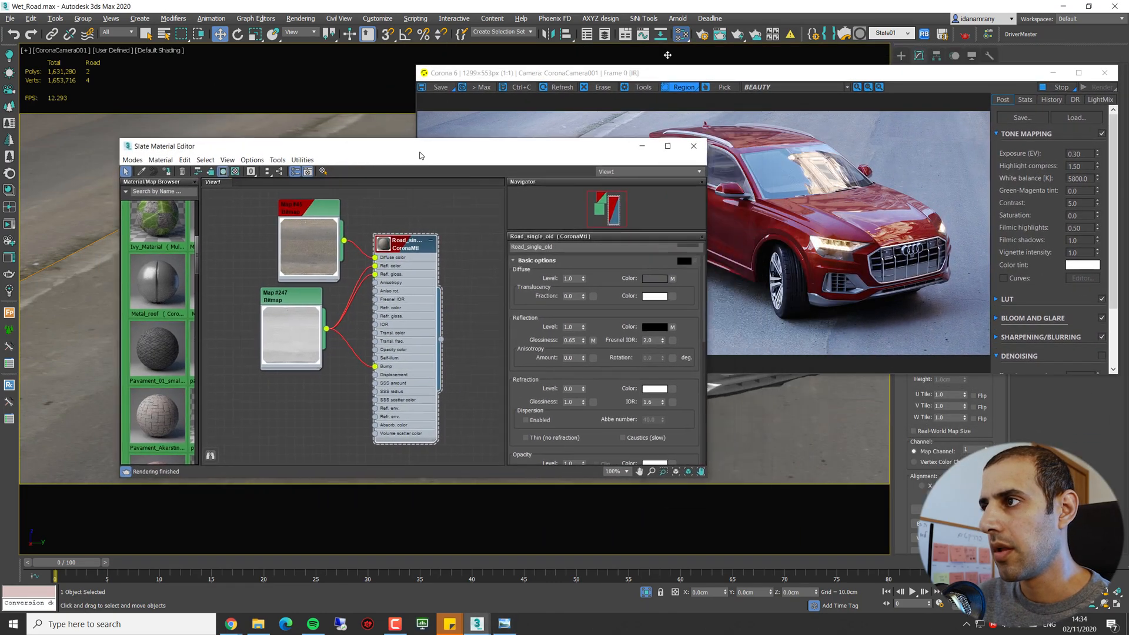
left_click_drag(166, 147, 83, 189)
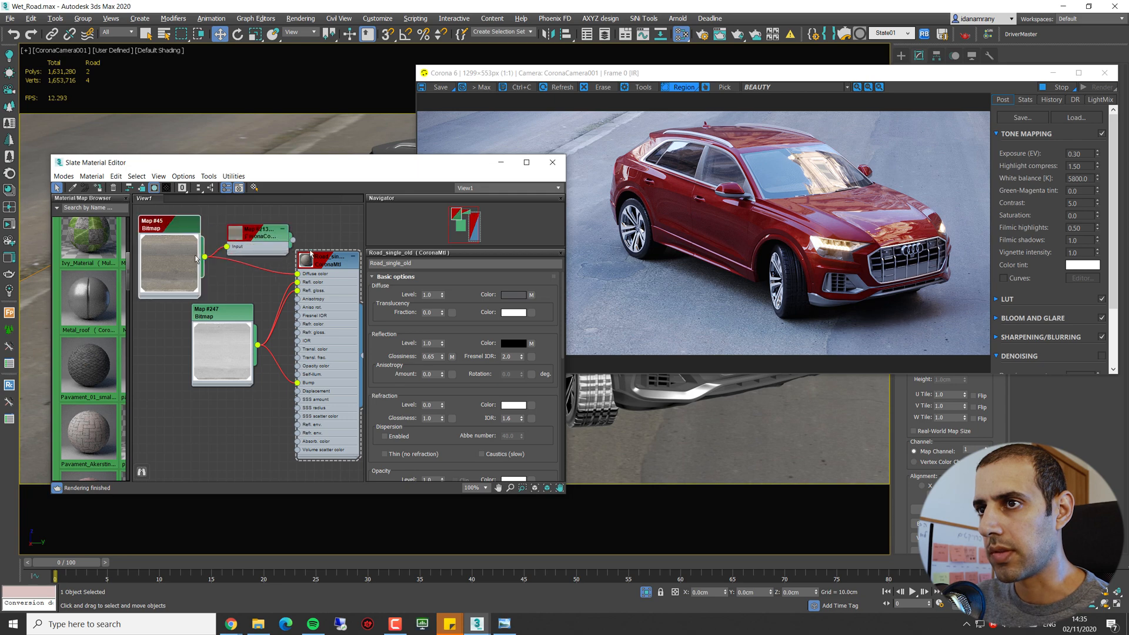
left_click(259, 234)
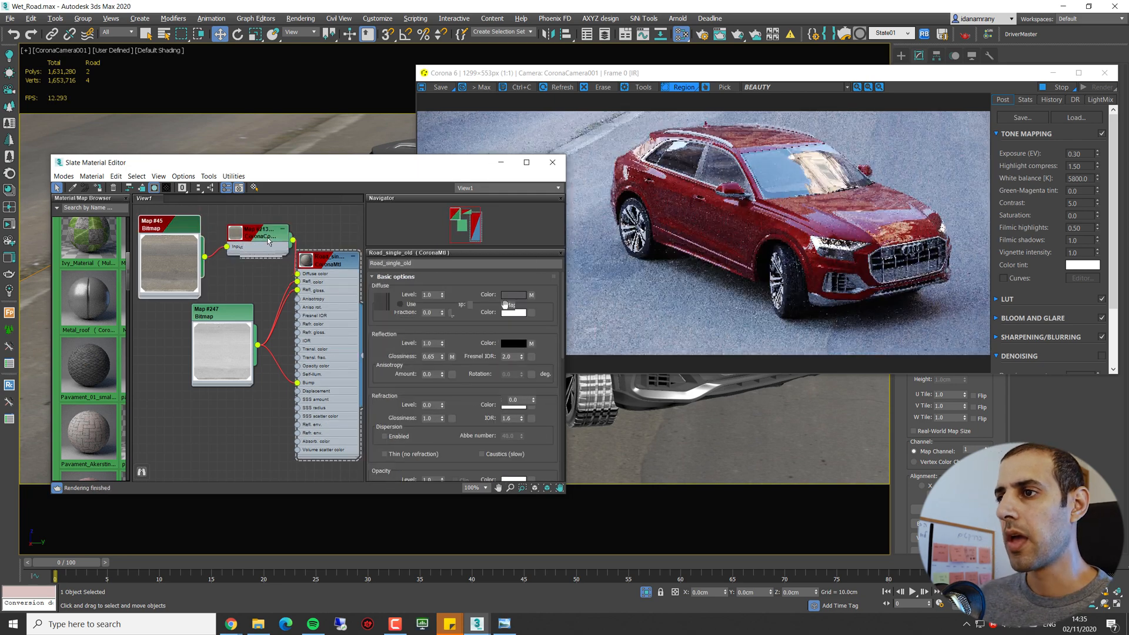
- Set the CoronaColorCorrect node's sRGB Gamma to 0.75
left_click(260, 234)
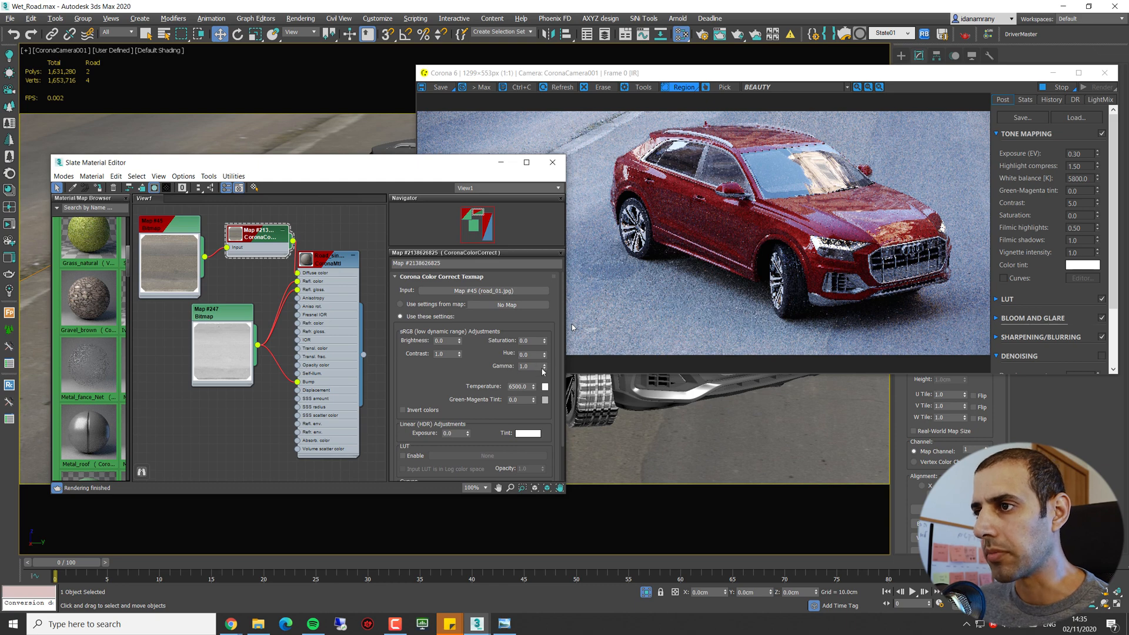
left_click(541, 368)
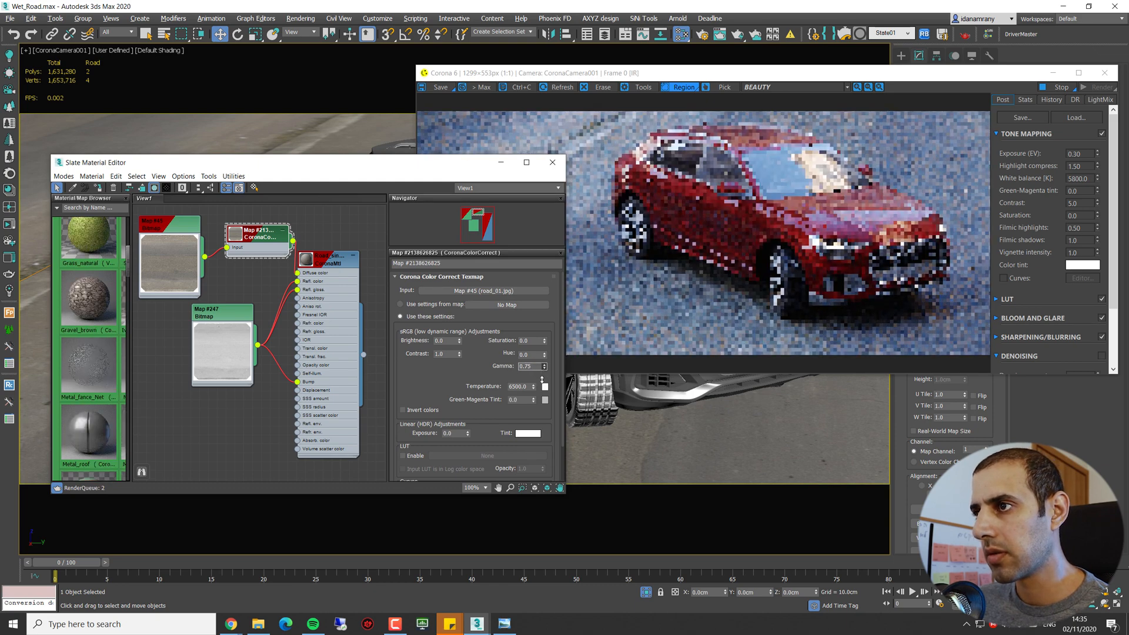
left_click(541, 368)
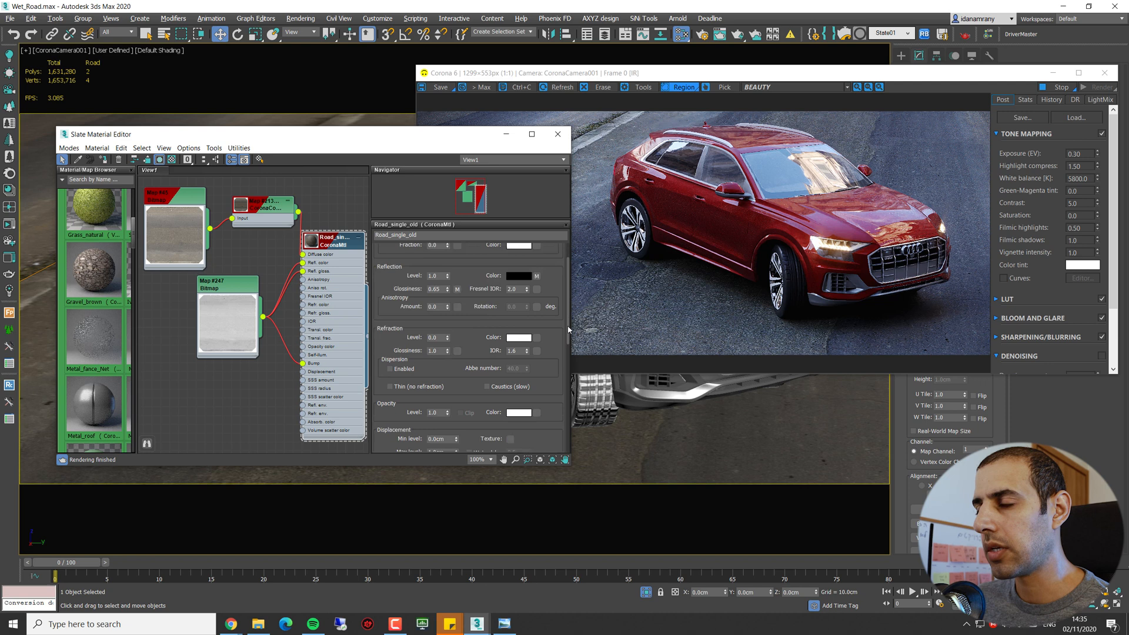
- Lower the Reflection and Refl. glossiness map amounts in the CoronaMtl Maps rollout
scroll("down", 3)
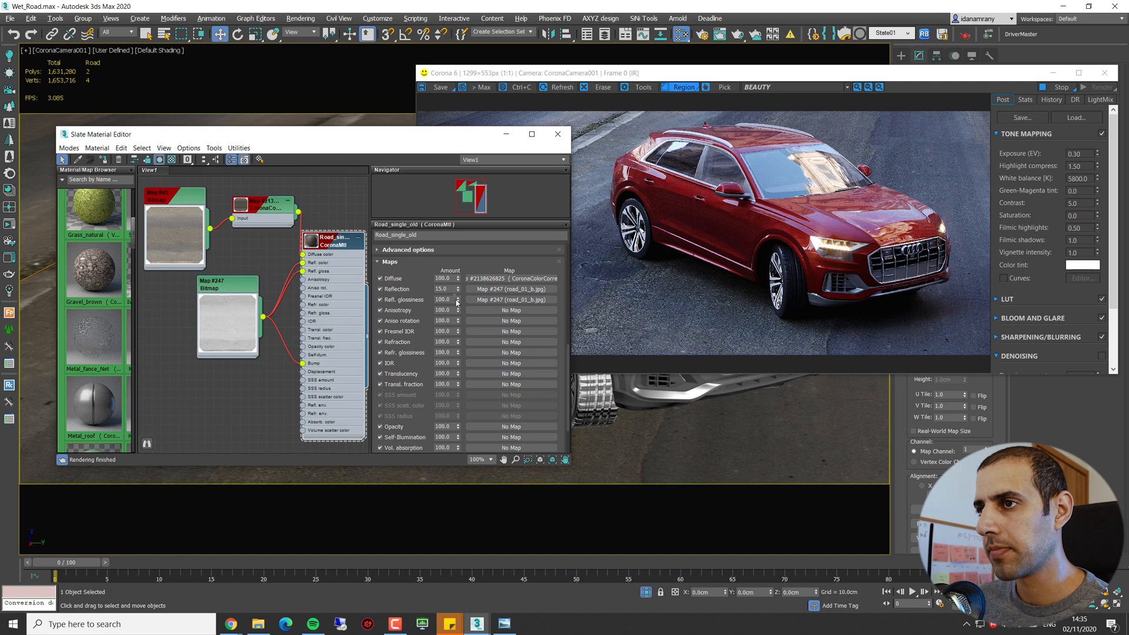
triple_click(442, 289)
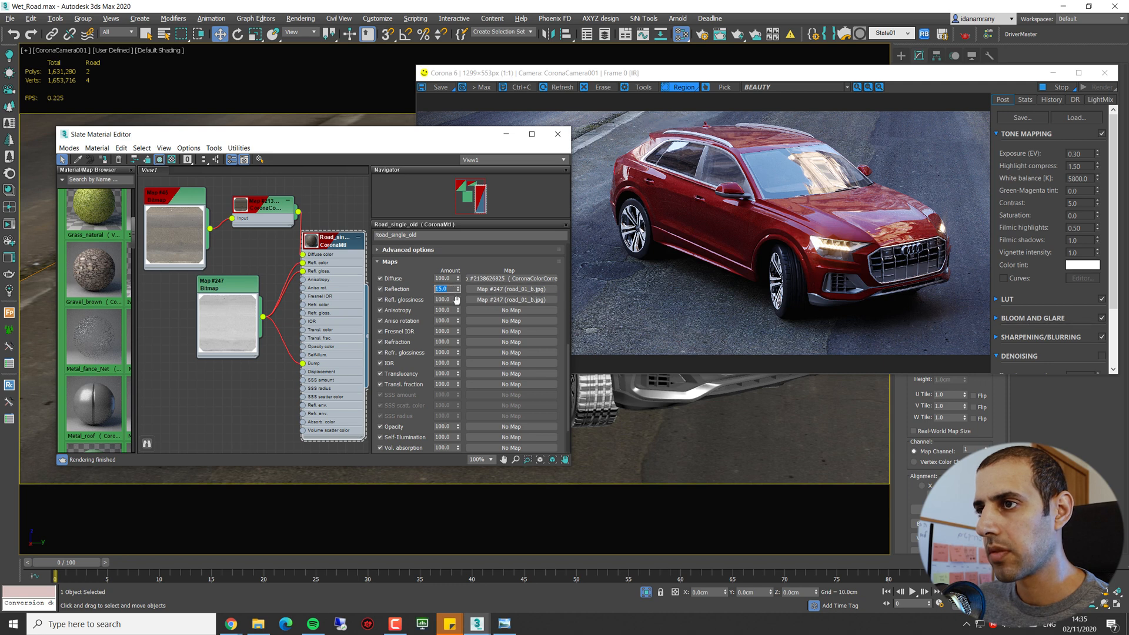
triple_click(442, 298)
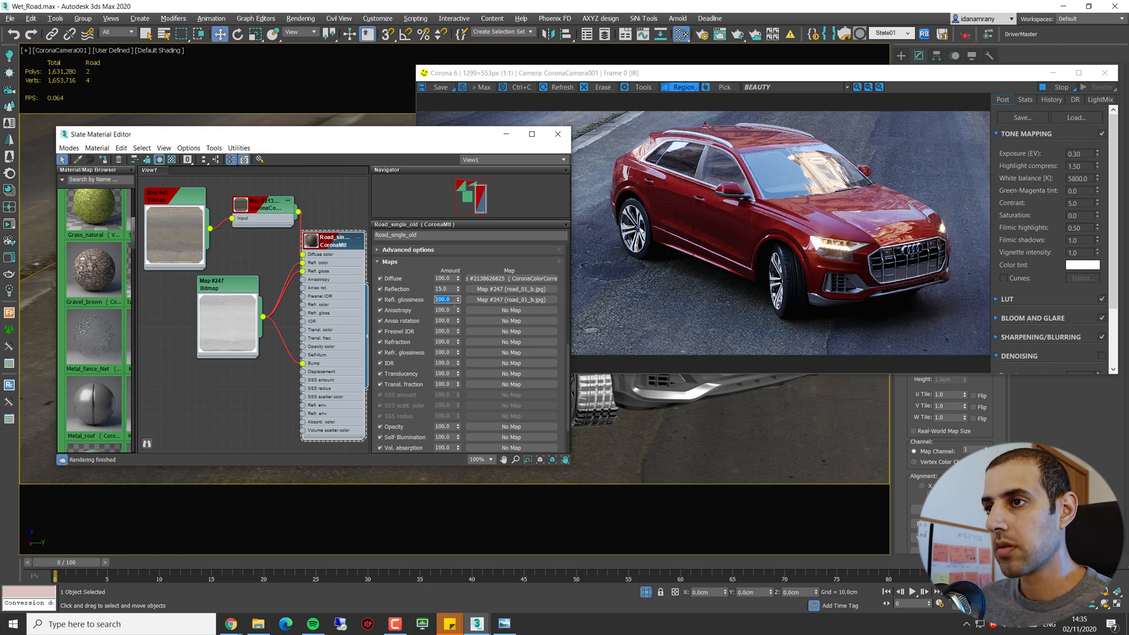
left_click(458, 301)
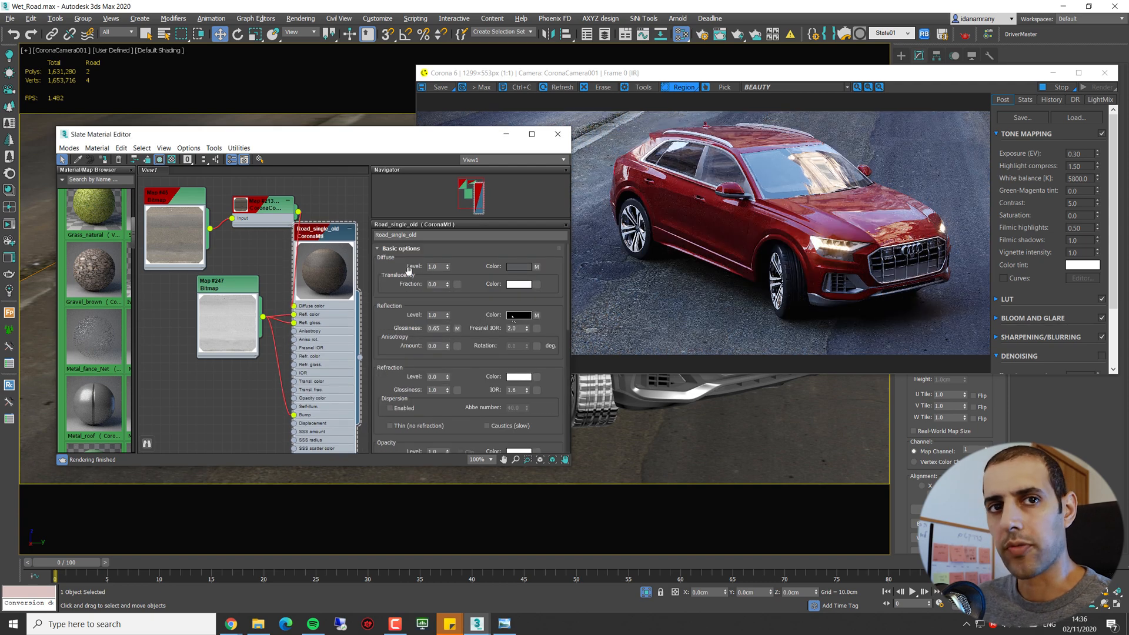
- Set the road reflection colour to white, glossiness 0.95 and Fresnel IOR 1.5
left_click(519, 315)
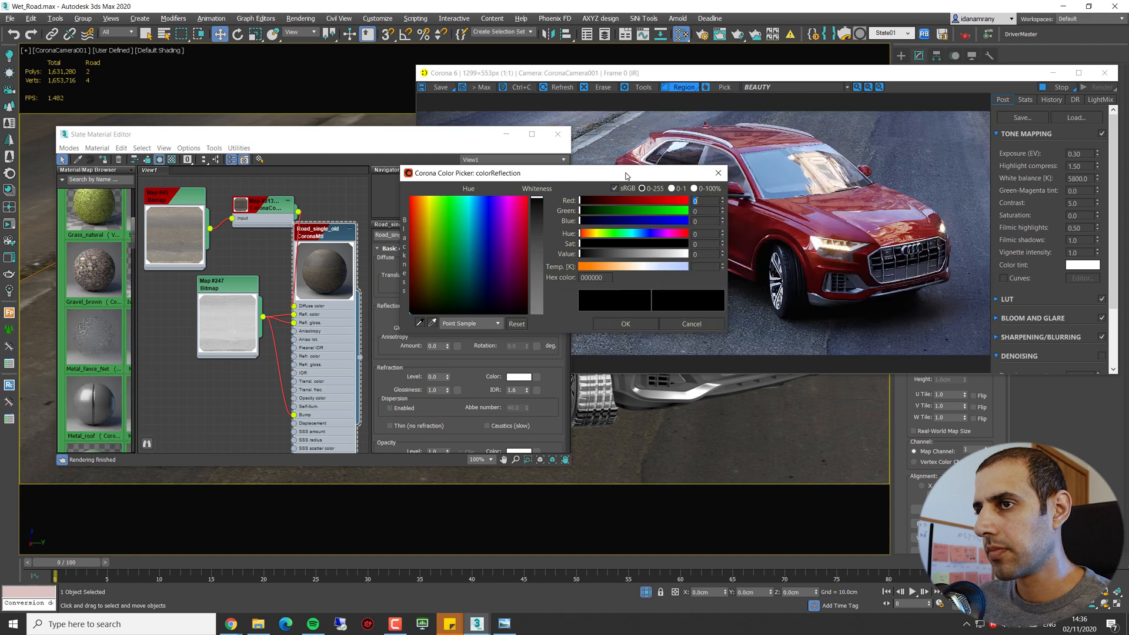
left_click(690, 323)
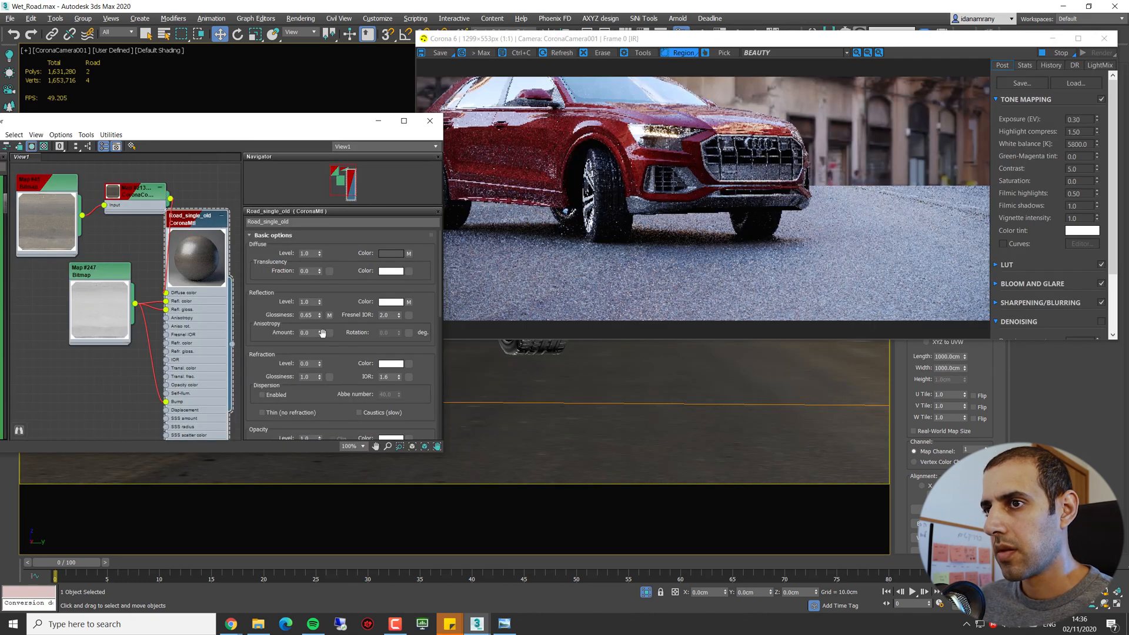
triple_click(306, 315)
type("0.95")
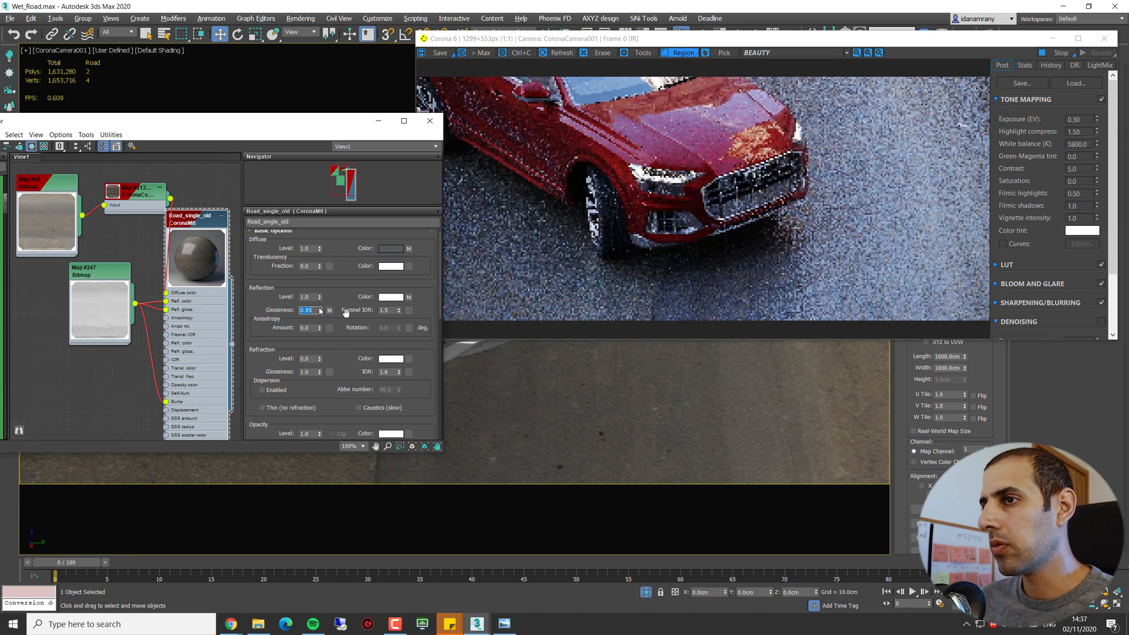
scroll("down", 3)
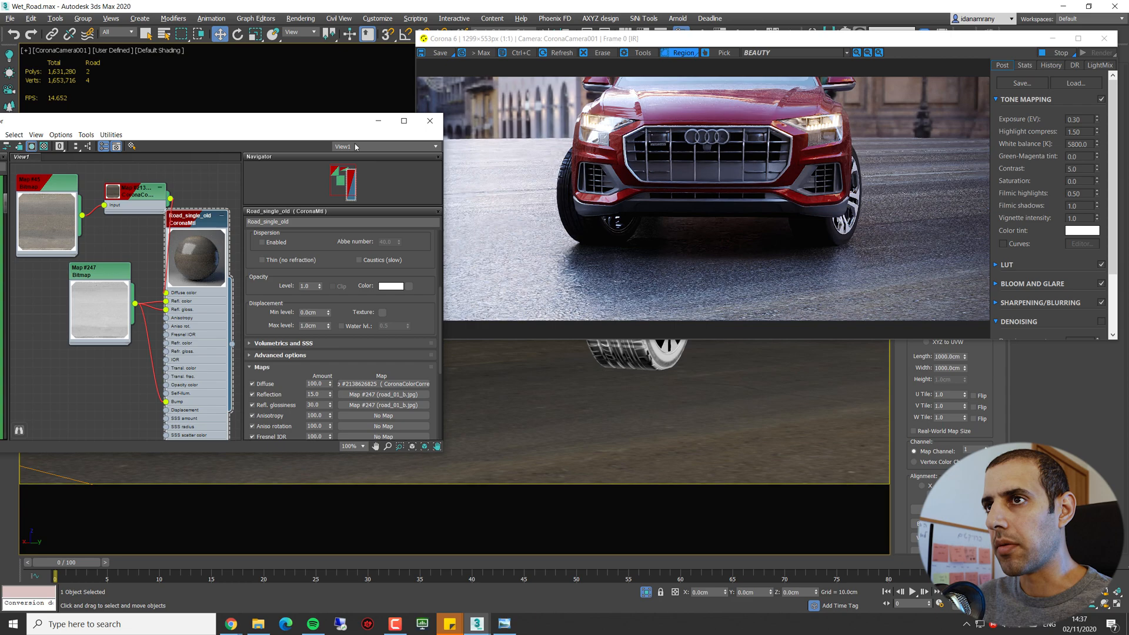
mouse_move(686, 381)
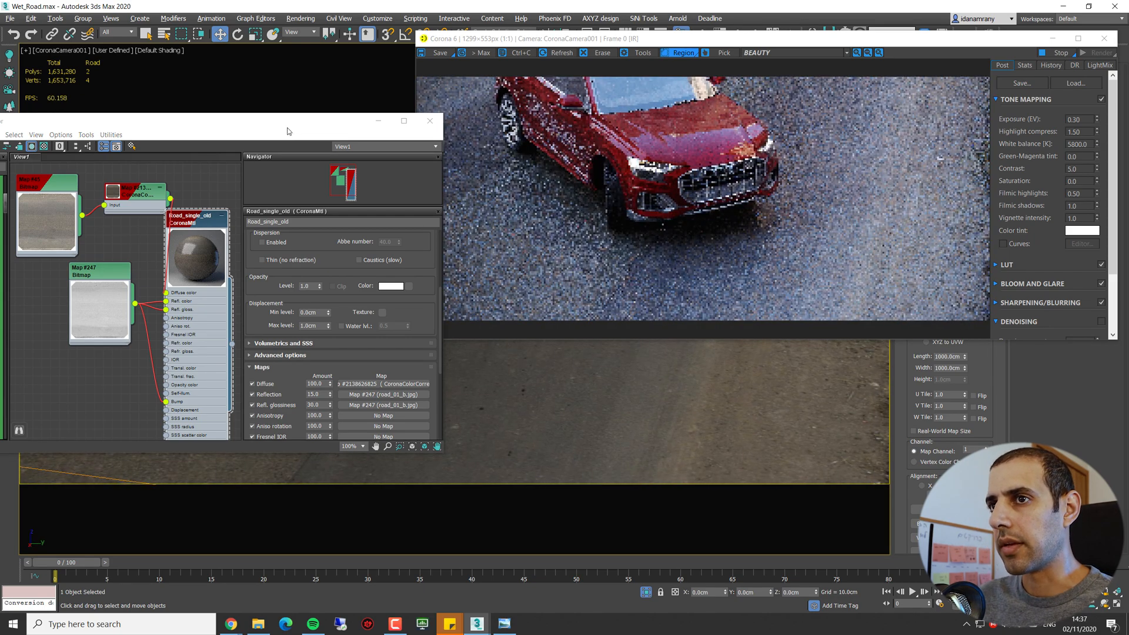
- Add a CoronaLayeredMtl in Slate and open its settings to take Road_single_old as base
right_click(583, 263)
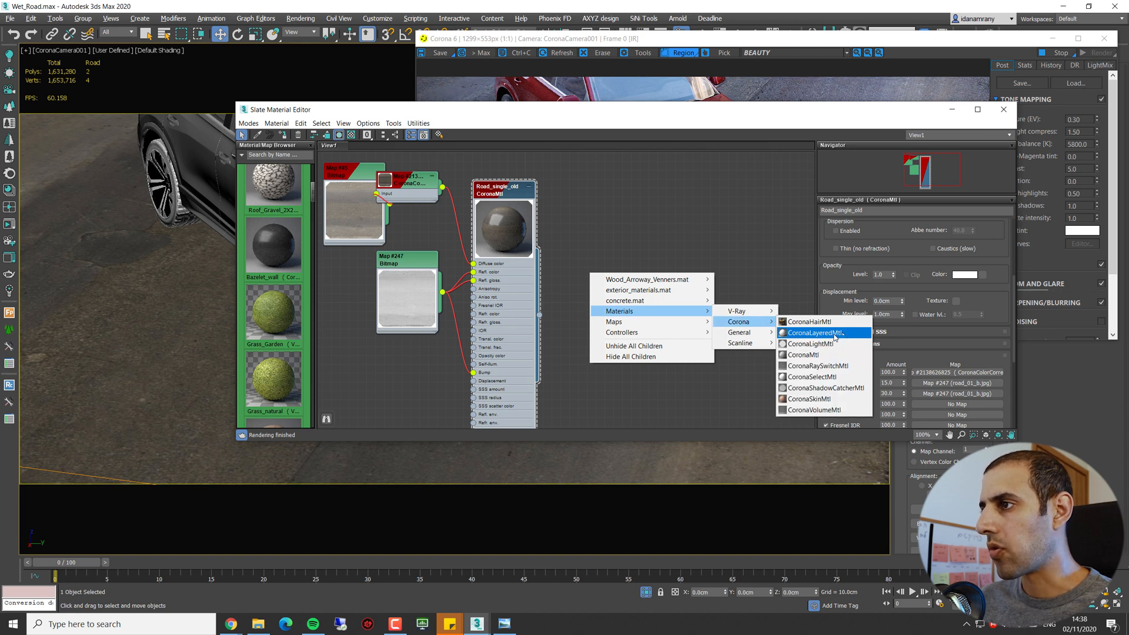
left_click(815, 333)
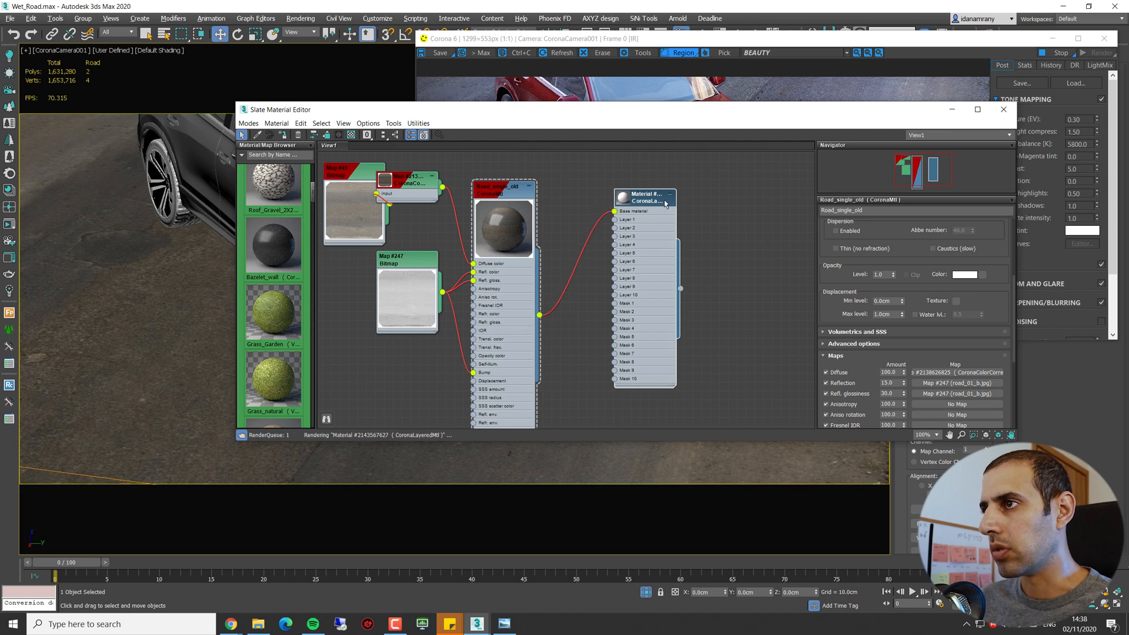
left_click(646, 197)
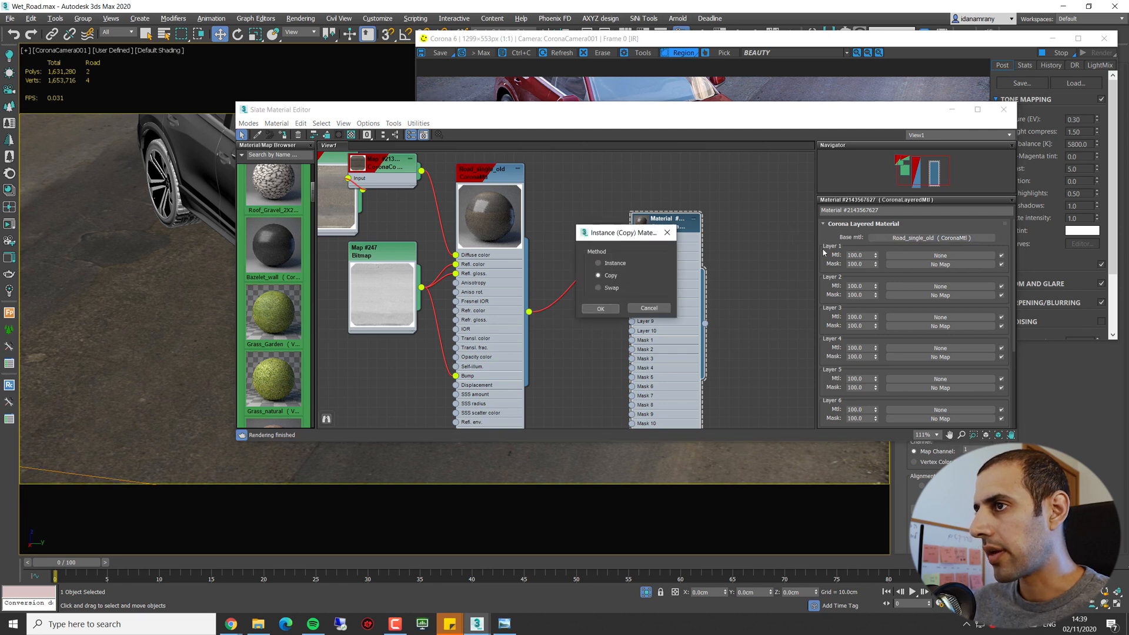
- Copy the road material into Layer 1 with glossiness 0.99 and diffuse level 0.7
left_click(599, 308)
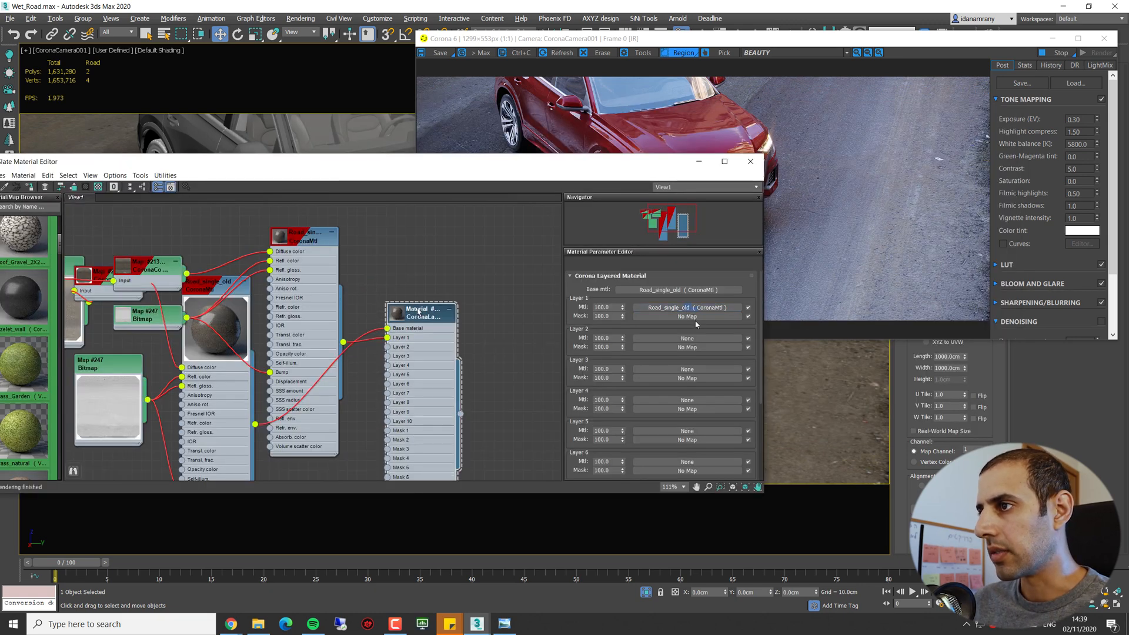
left_click(685, 307)
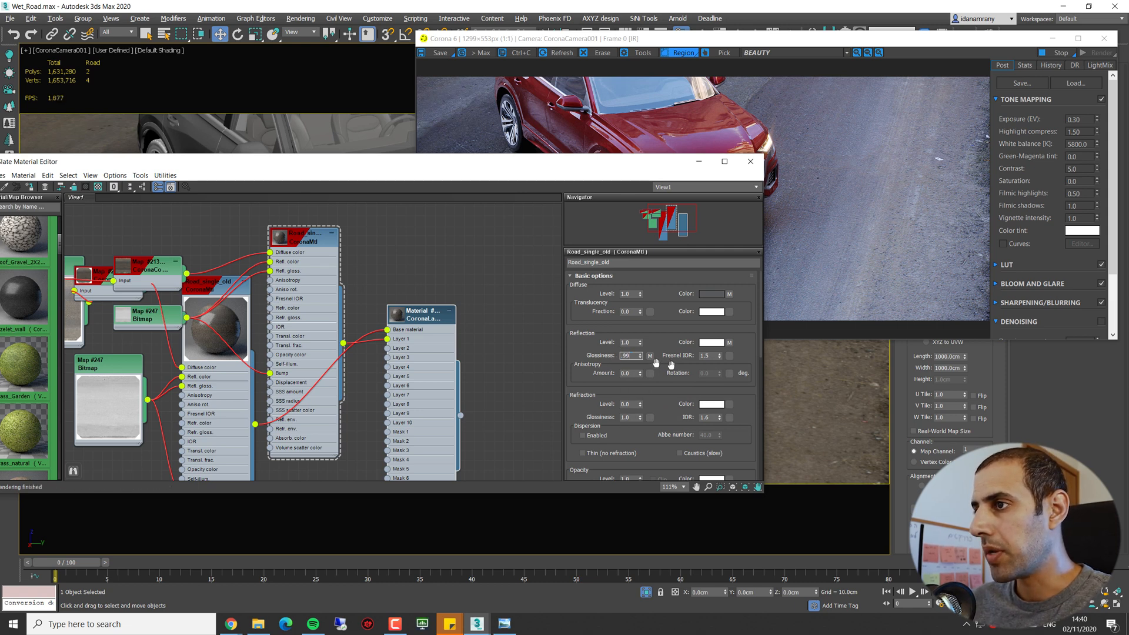
scroll("up", 3)
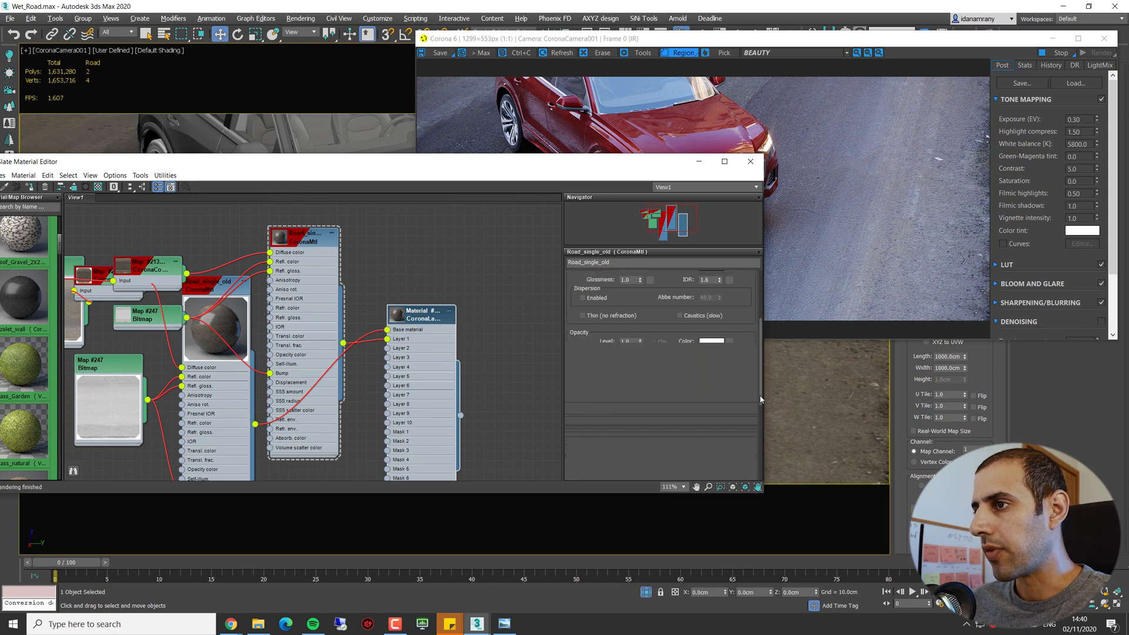
scroll("down", 3)
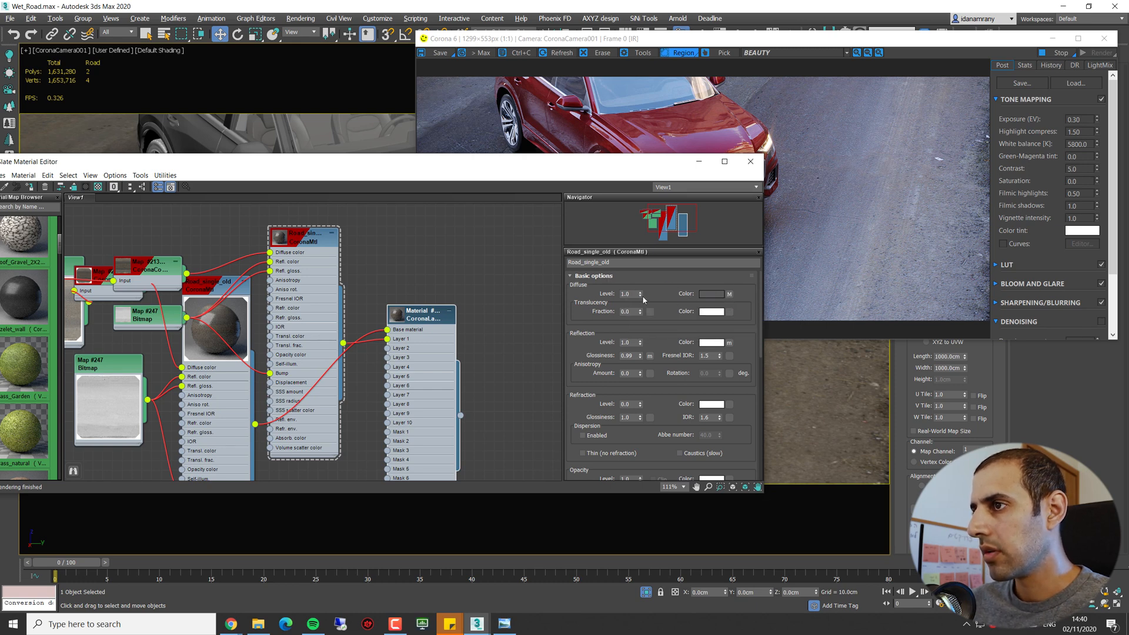
triple_click(625, 294)
type("0.7")
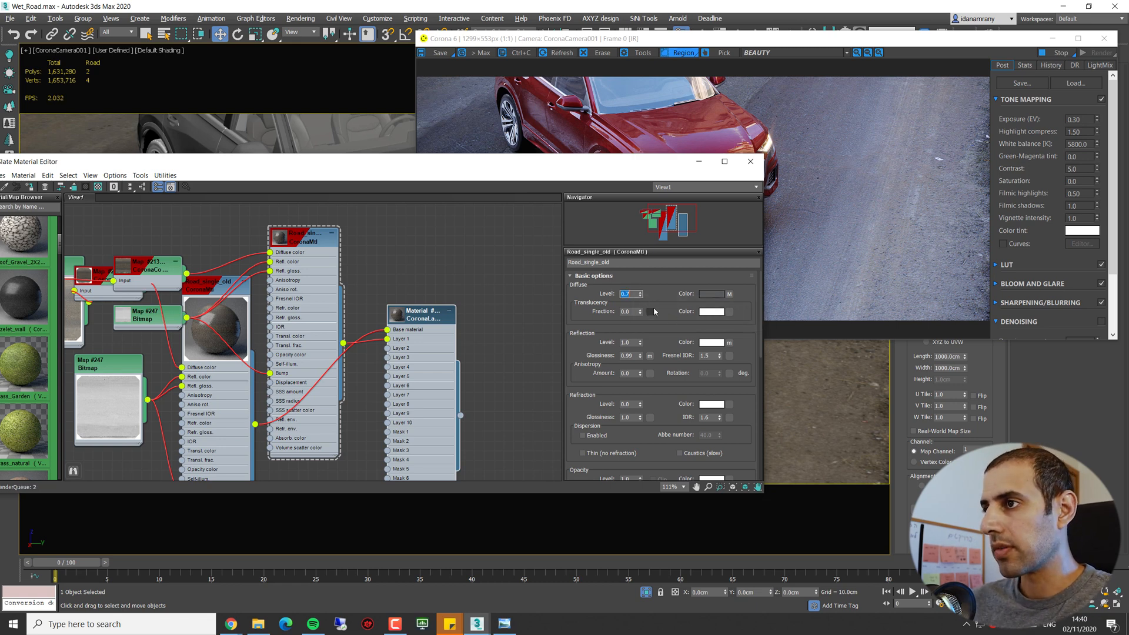
left_click_drag(360, 161, 360, 148)
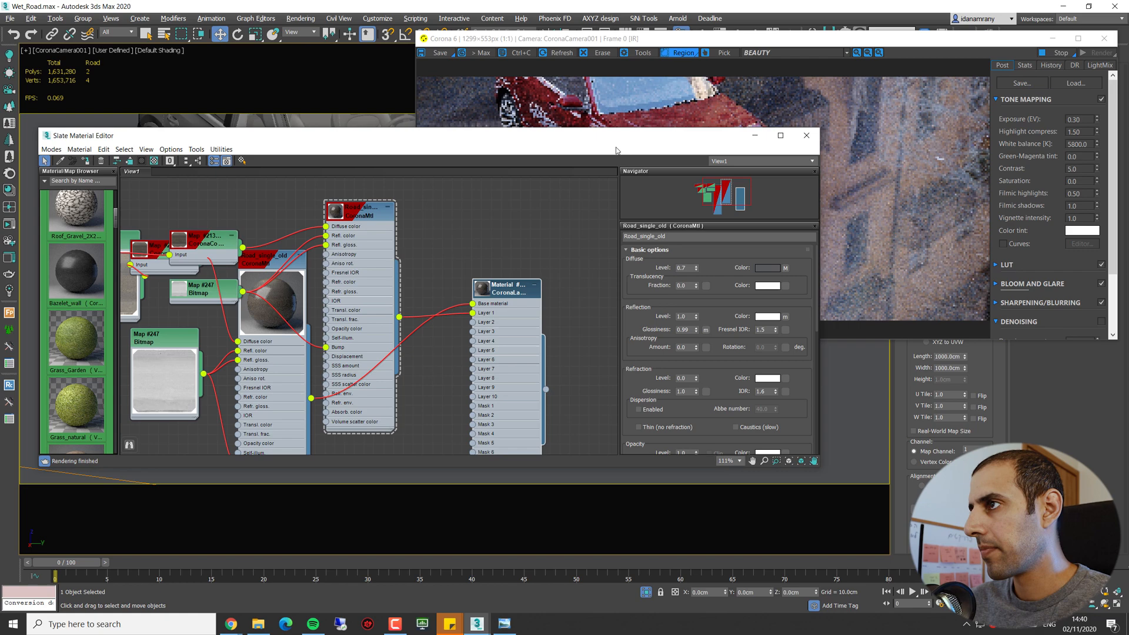
- Shift and shrink the Slate editor to see the mirror-like render, then scroll to Maps
left_click(806, 135)
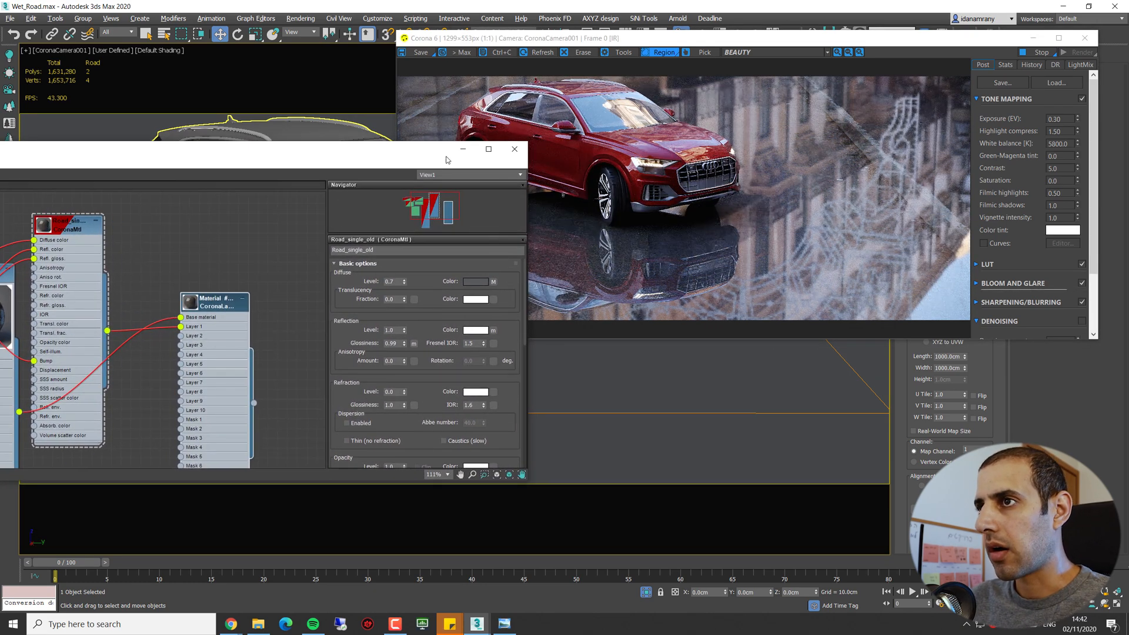
left_click_drag(446, 148, 394, 144)
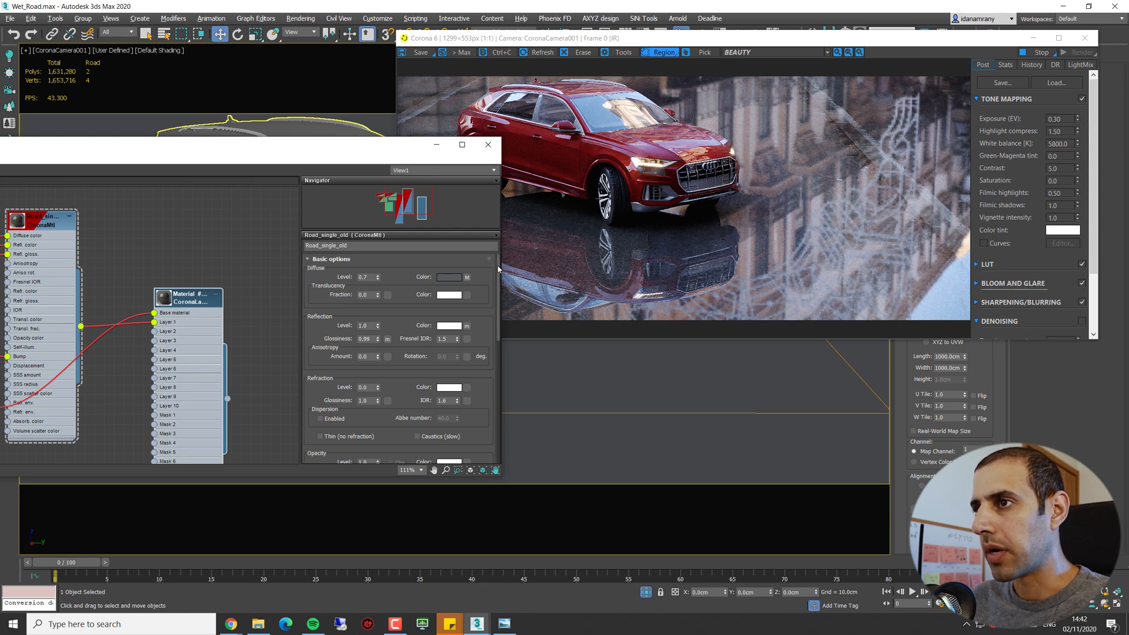
scroll("down", 3)
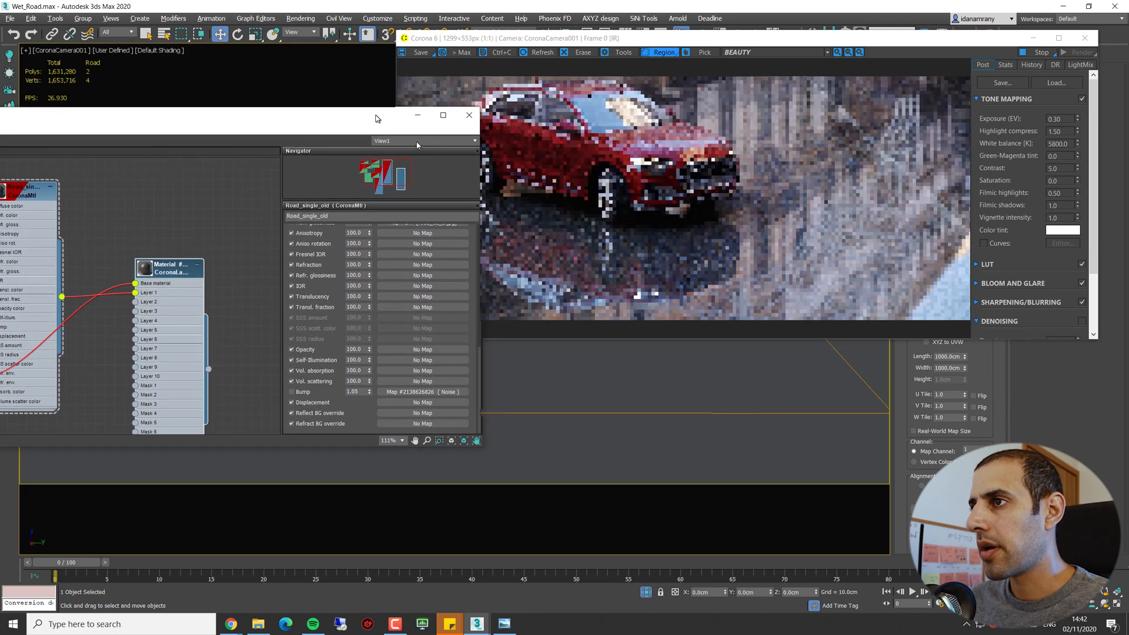
- Give the puddle layer's Noise bump a size of 1.0 and bump amount 0.01
left_click(468, 115)
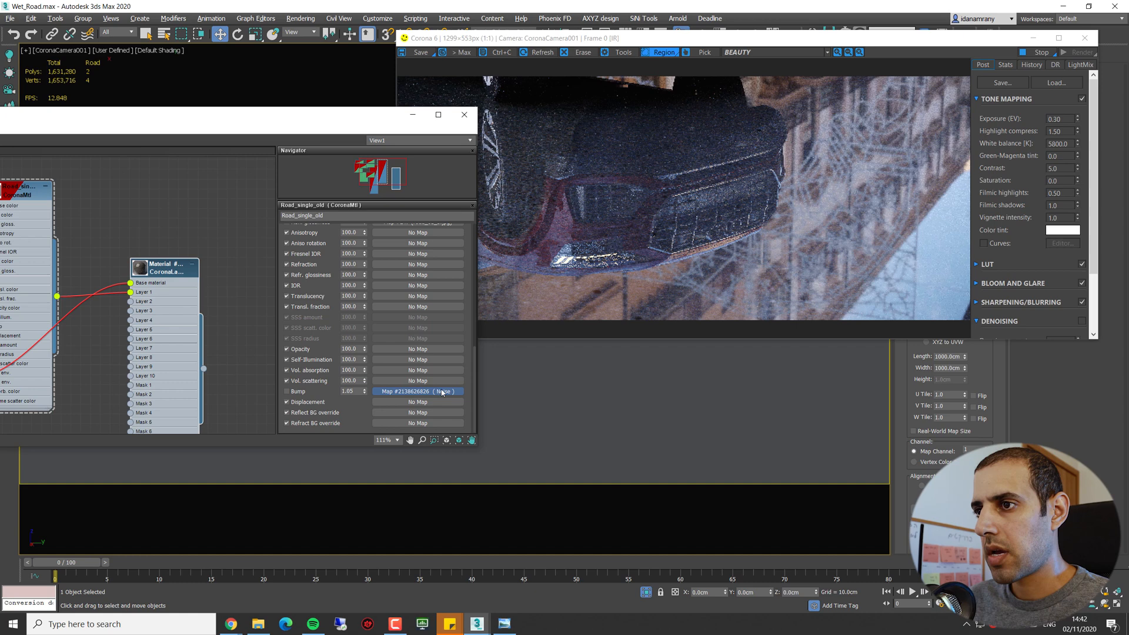
left_click(418, 391)
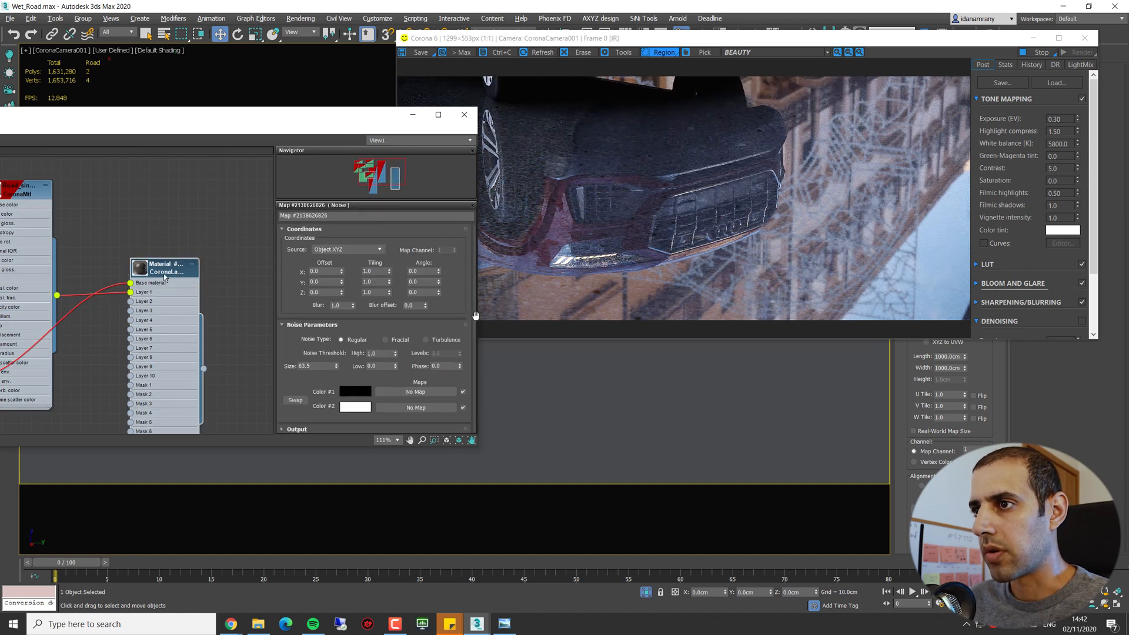
left_click(166, 268)
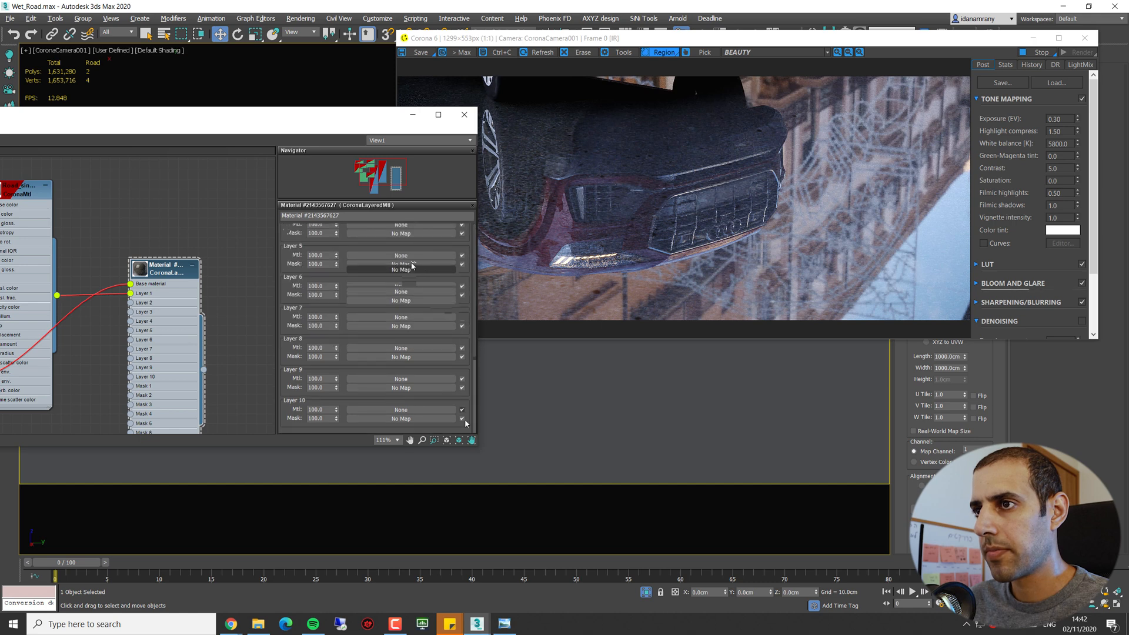
left_click(151, 282)
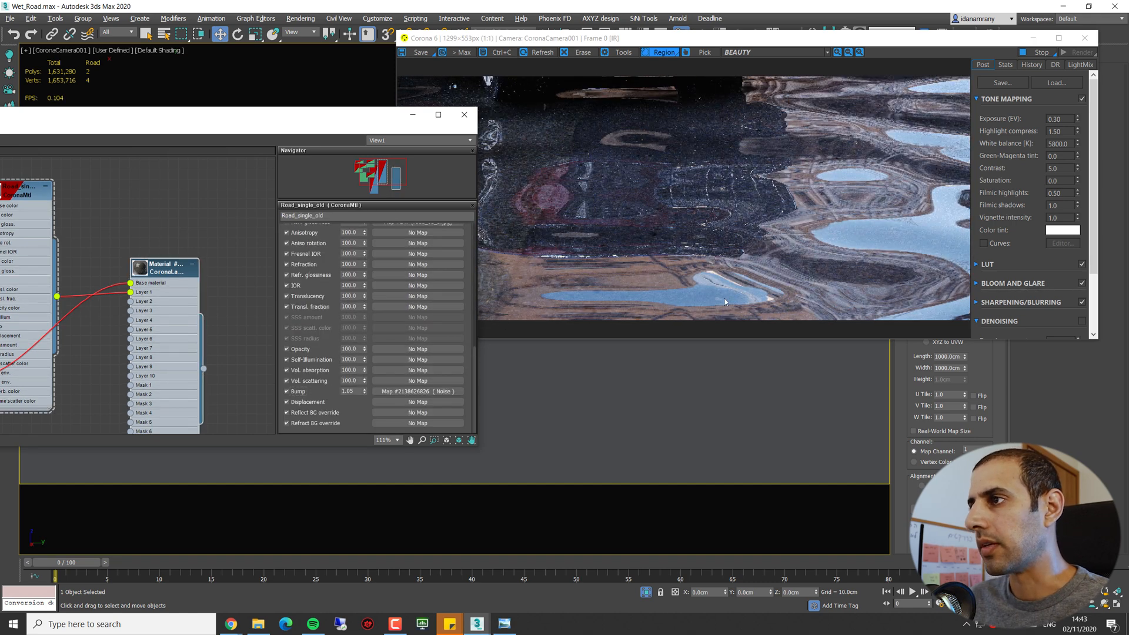
left_click(418, 391)
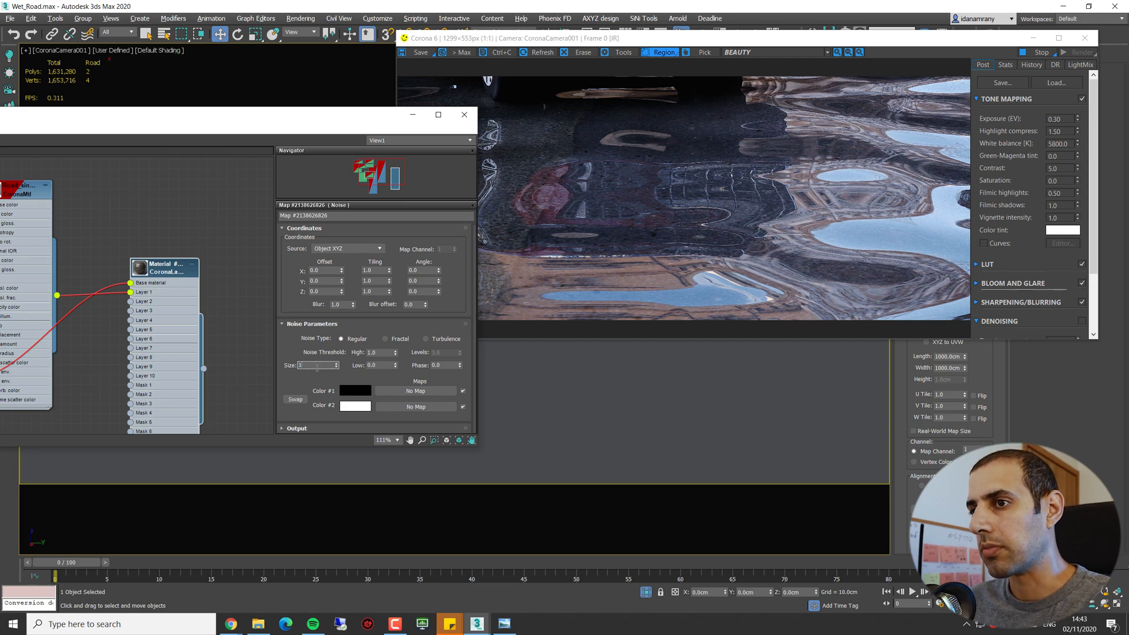
triple_click(315, 365)
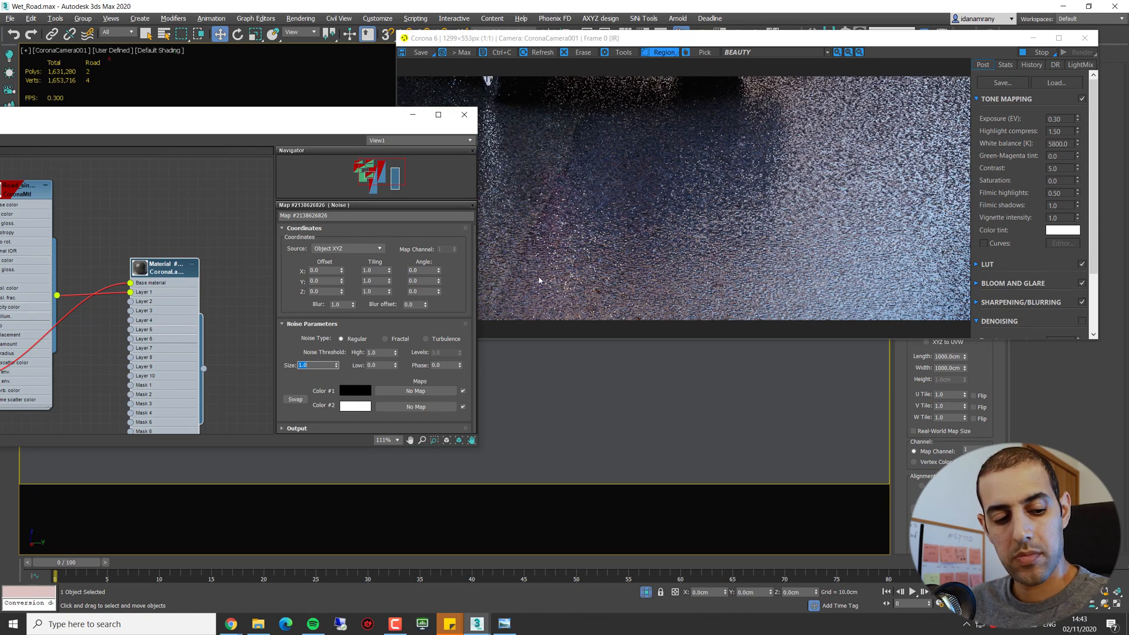
left_click(384, 338)
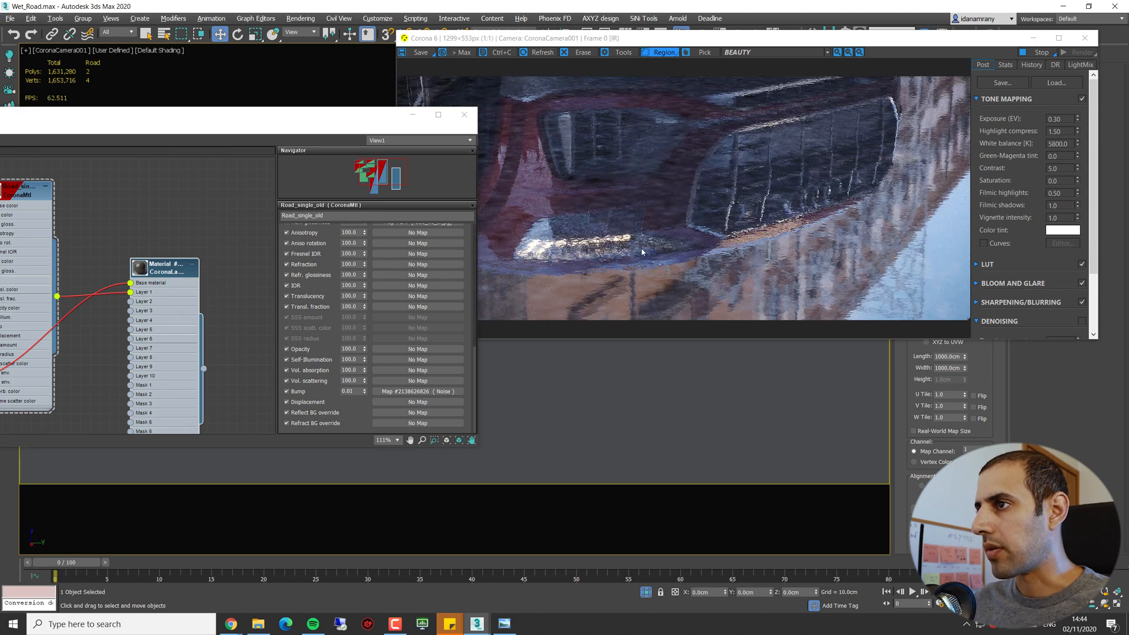
mouse_move(552, 285)
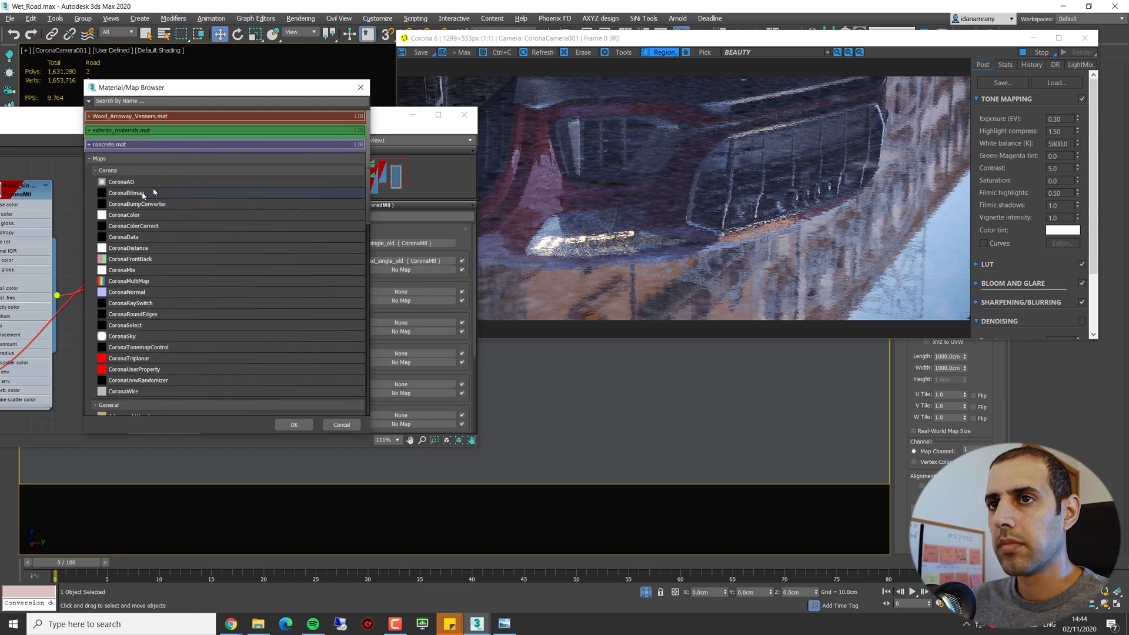
- Load dirt (13).png as a CoronaBitmap on Mask 1 and edit its U tiling
left_click(293, 423)
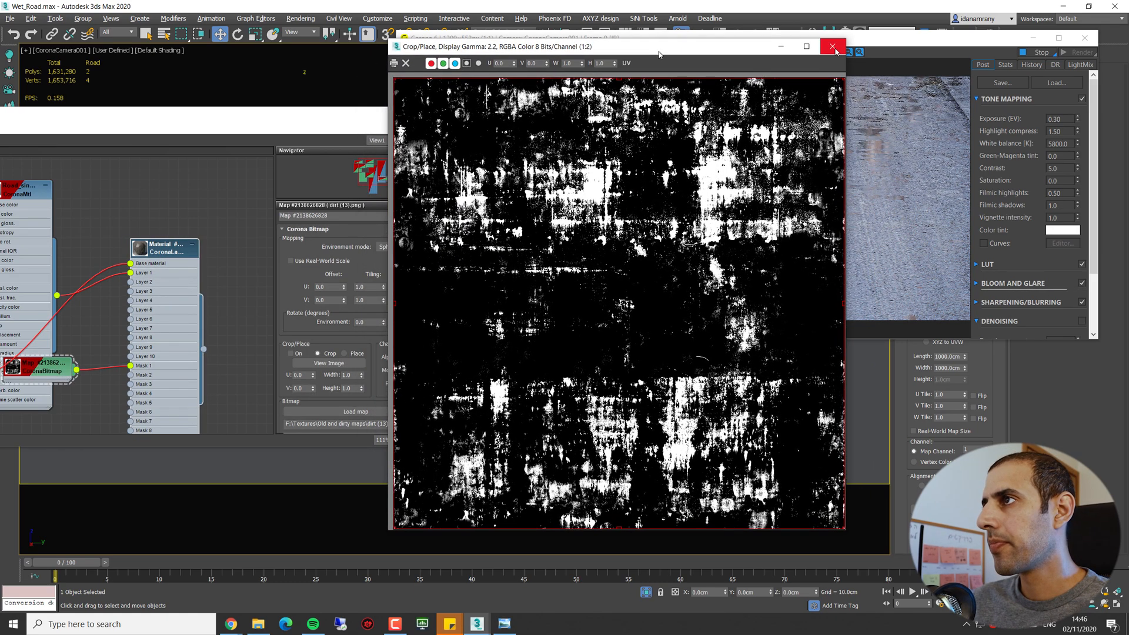
left_click(835, 47)
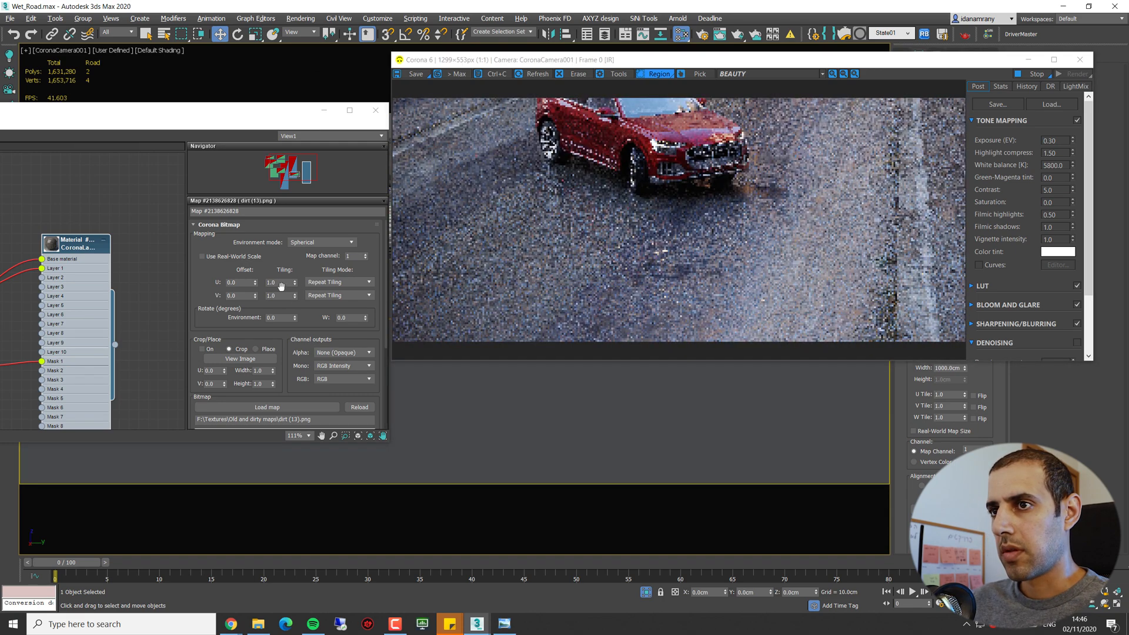
triple_click(270, 282)
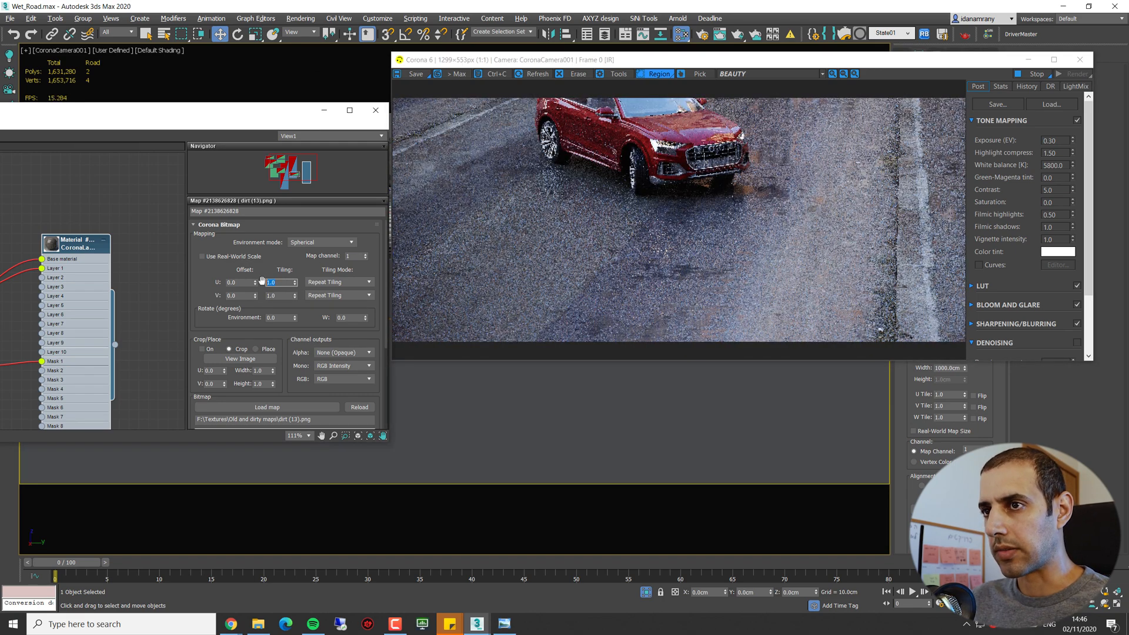